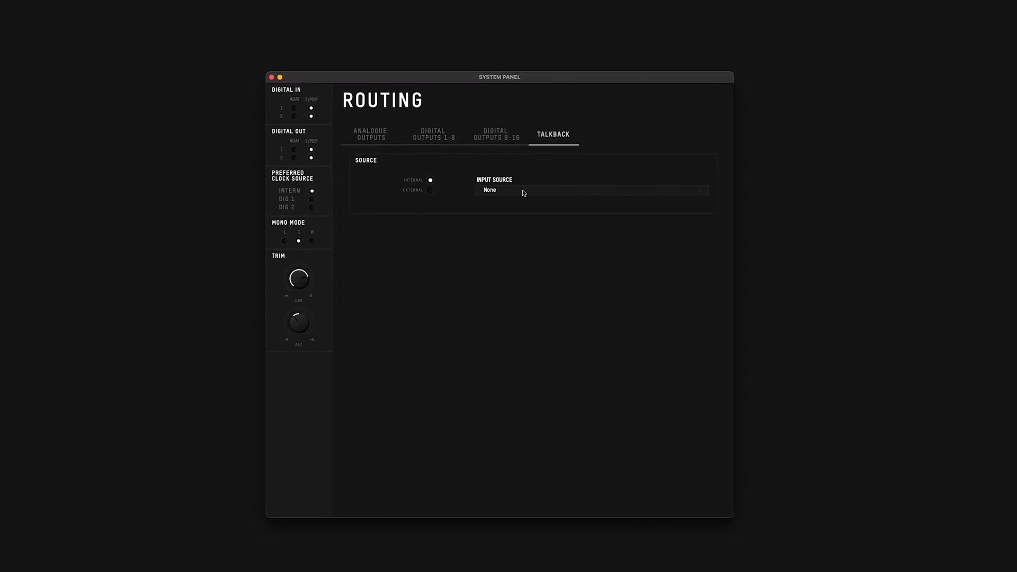
Set talkback input to Vox, then switch to External using the MacBook Pro Microphone
click(590, 189)
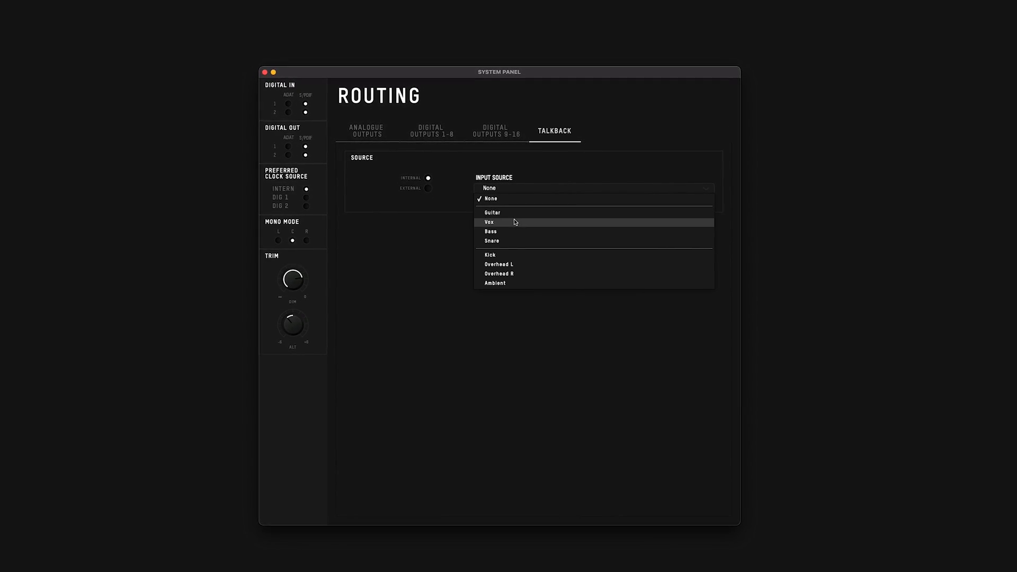
click(489, 221)
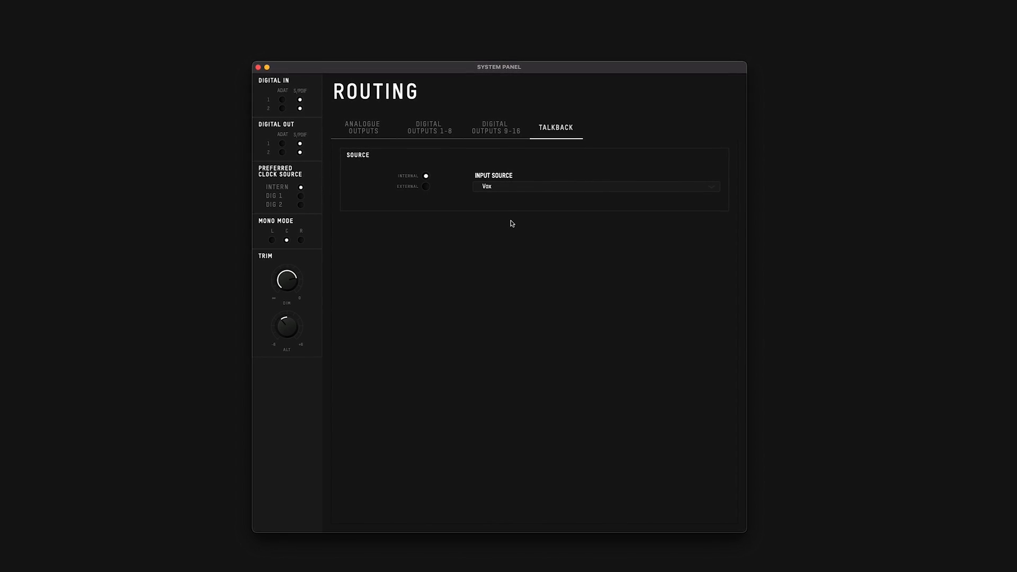
click(425, 186)
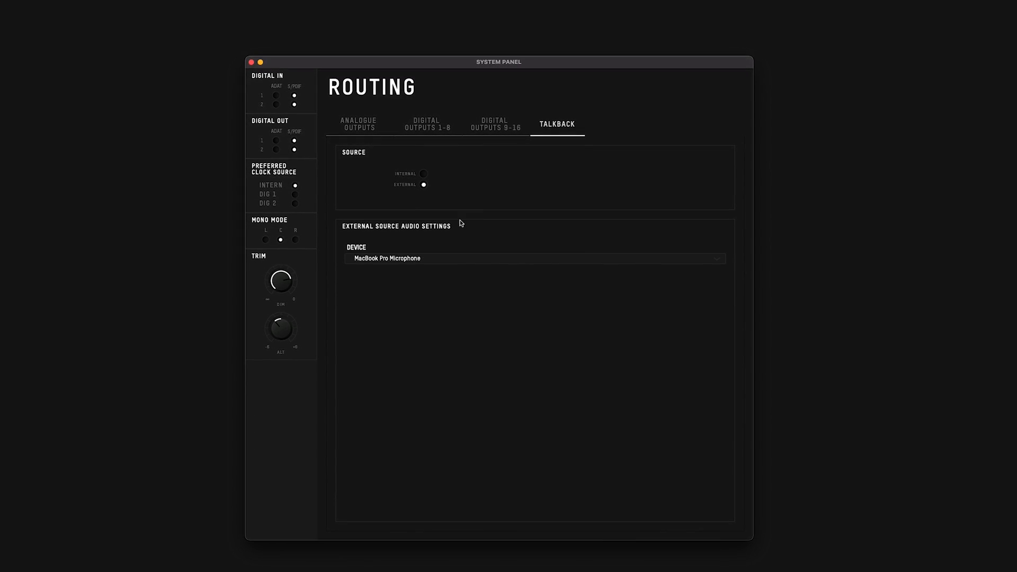
click(533, 258)
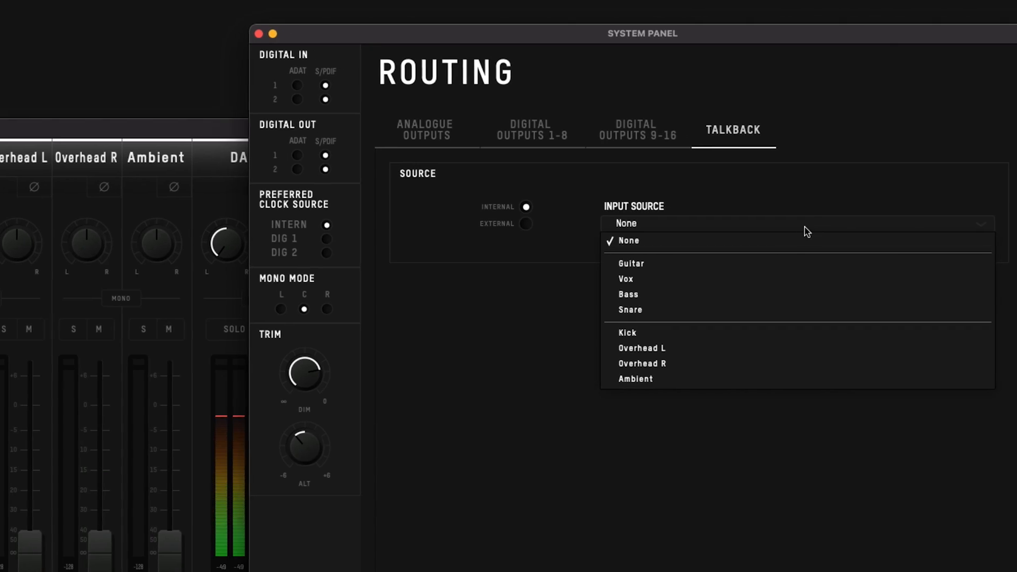
Show the Cue A mix with the DAW 10 talkback channel fader
click(626, 279)
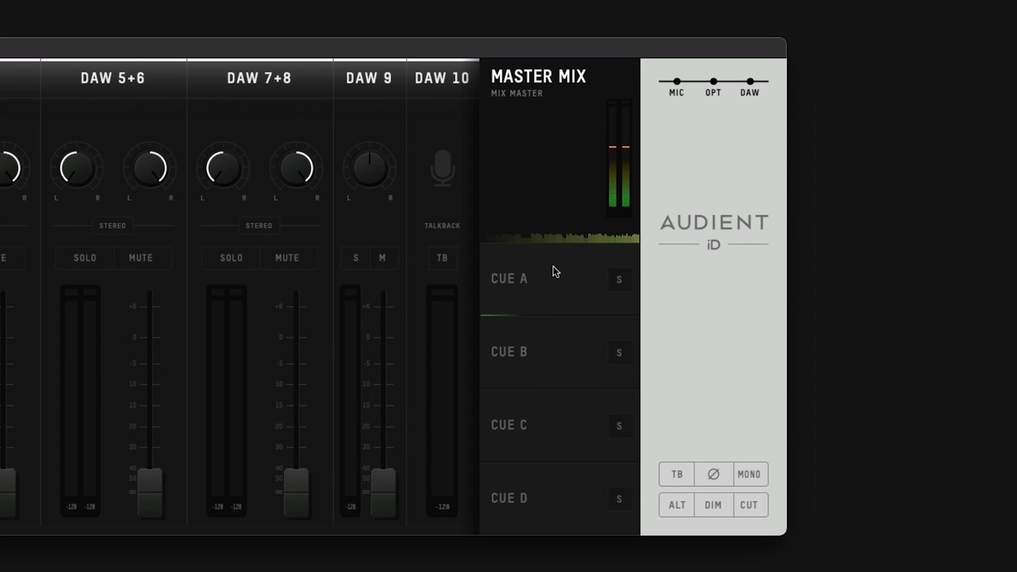
click(509, 278)
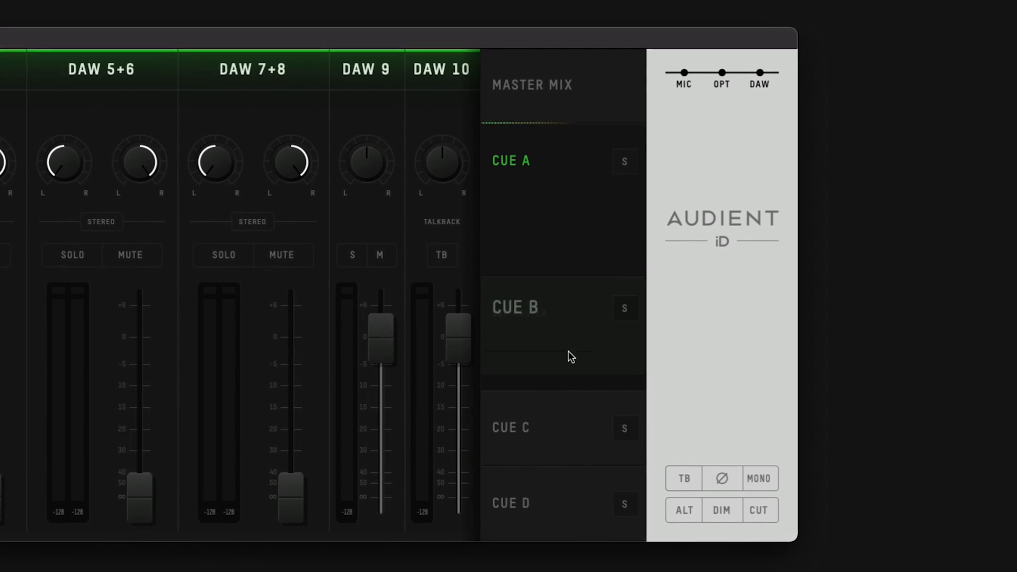
click(514, 307)
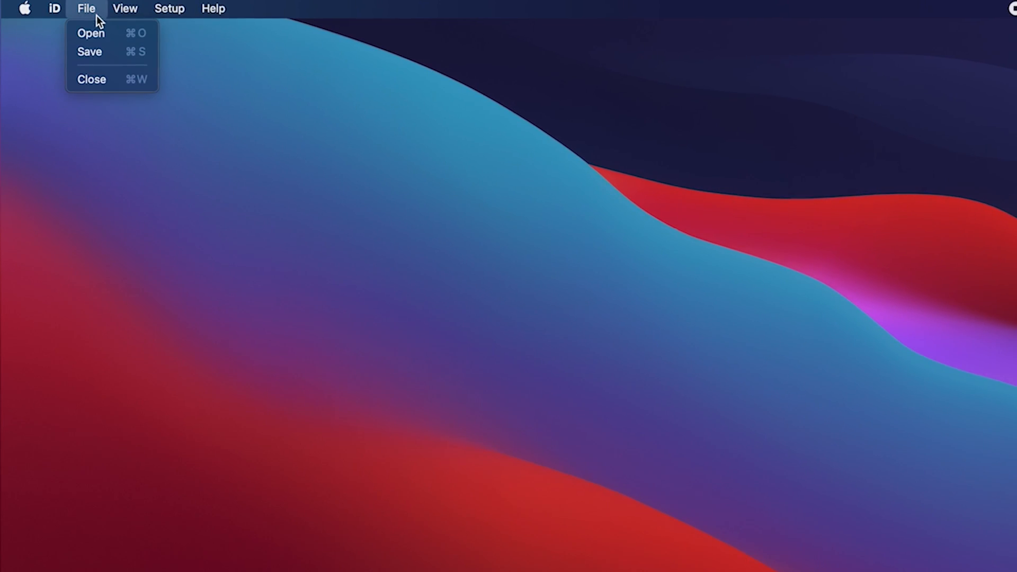
click(88, 52)
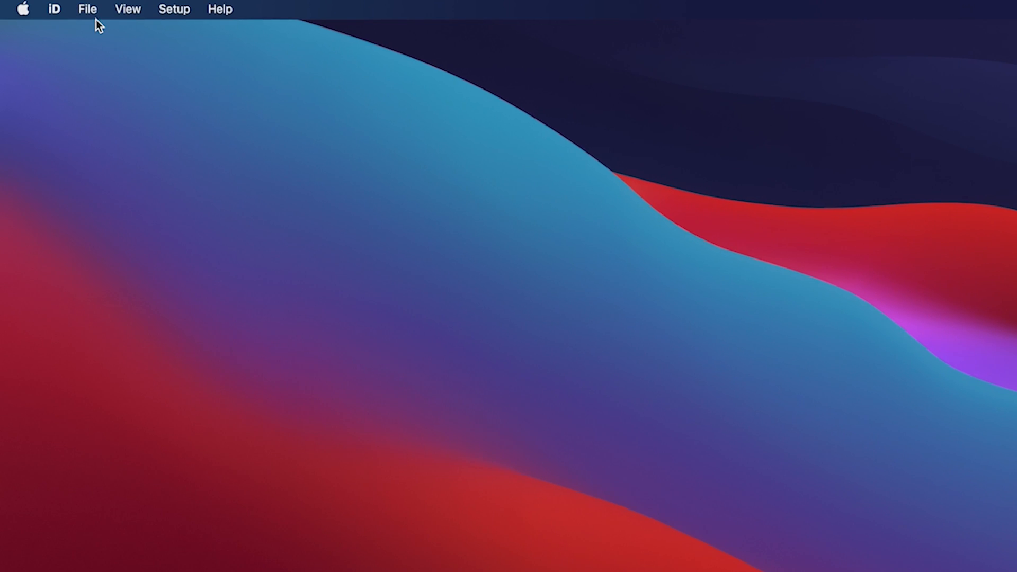
Load the Vocals mixer configuration with Guitar 1, Guitar 2, Bass and Vox channels
click(86, 10)
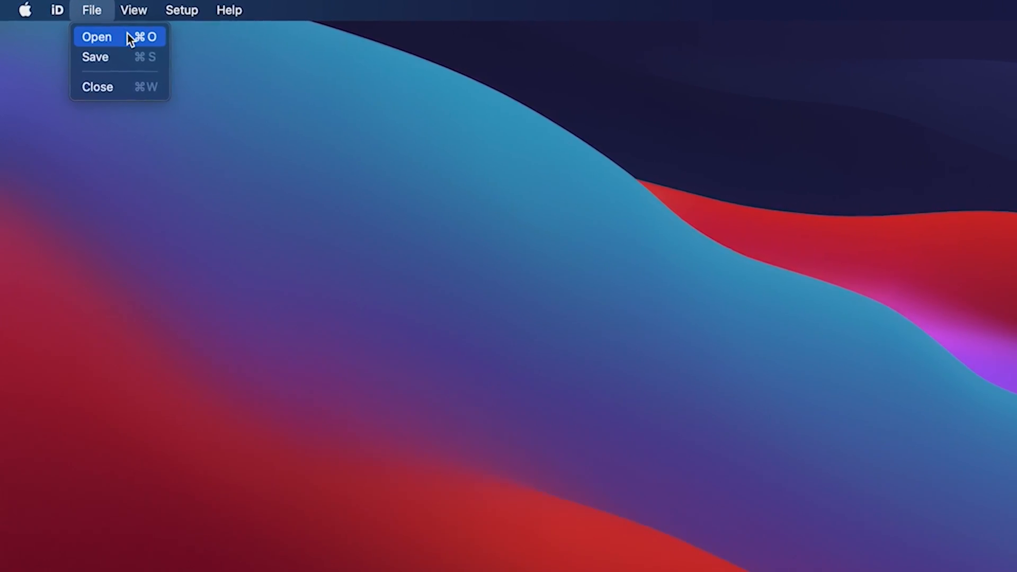
click(96, 36)
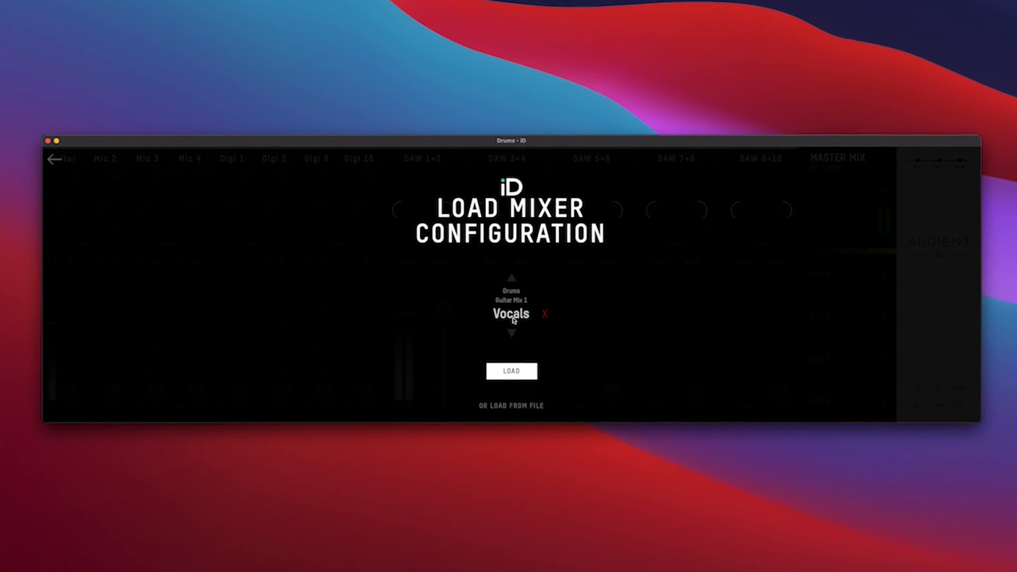
click(511, 371)
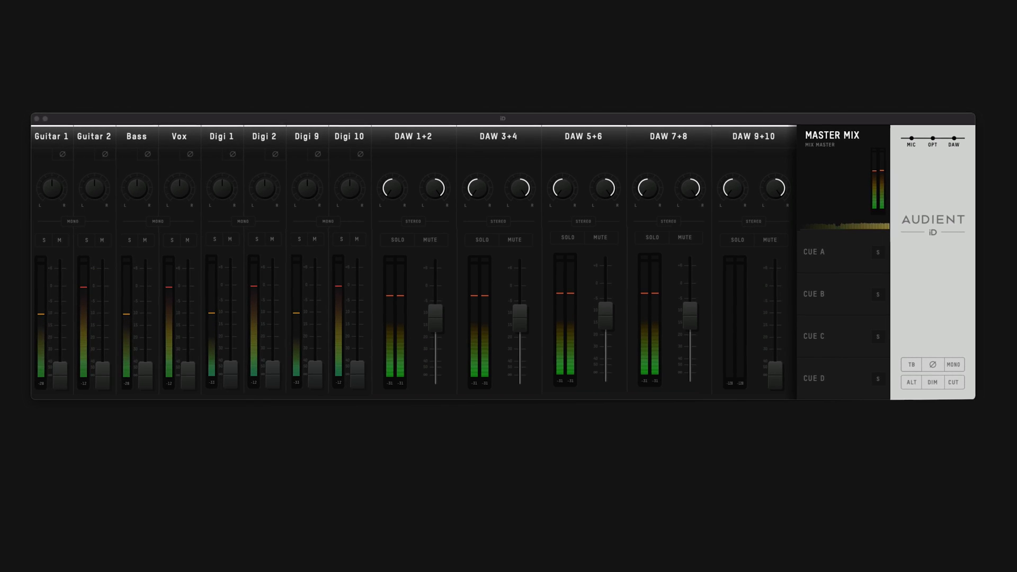
click(170, 11)
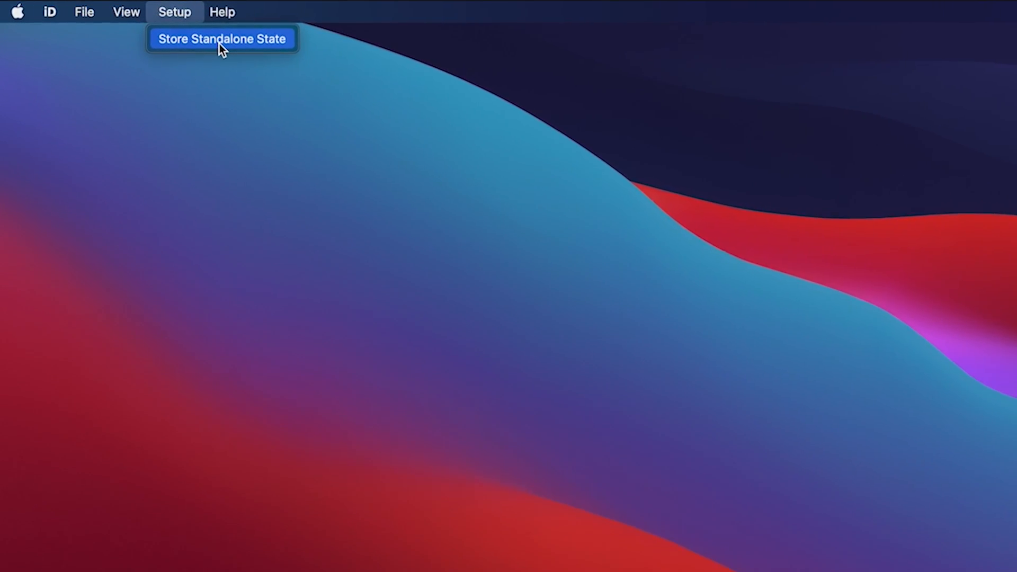
Store the current mixer settings as the interface's standalone state
click(221, 39)
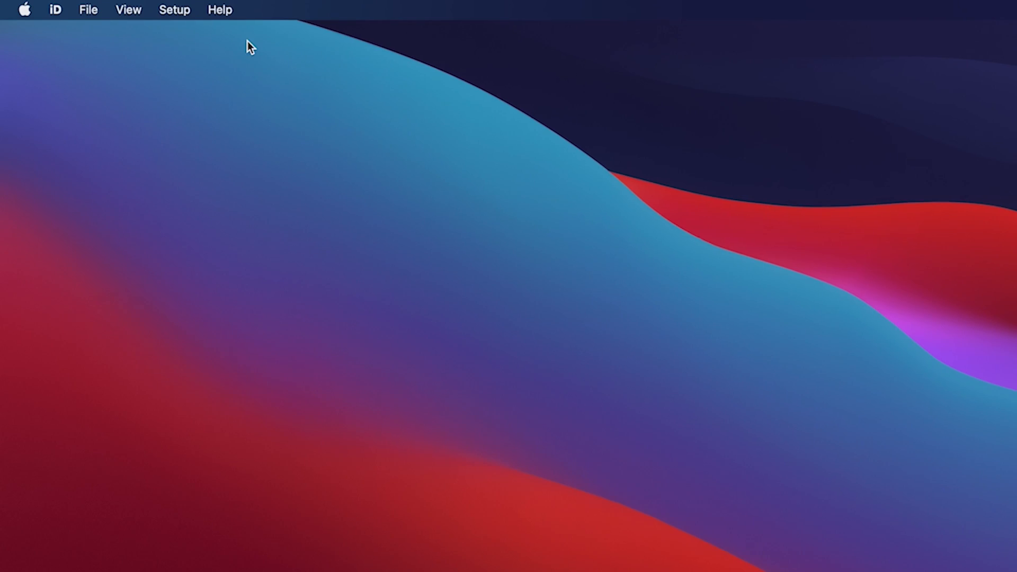
Start the firmware update to v1.1.1 from audient.com
click(220, 9)
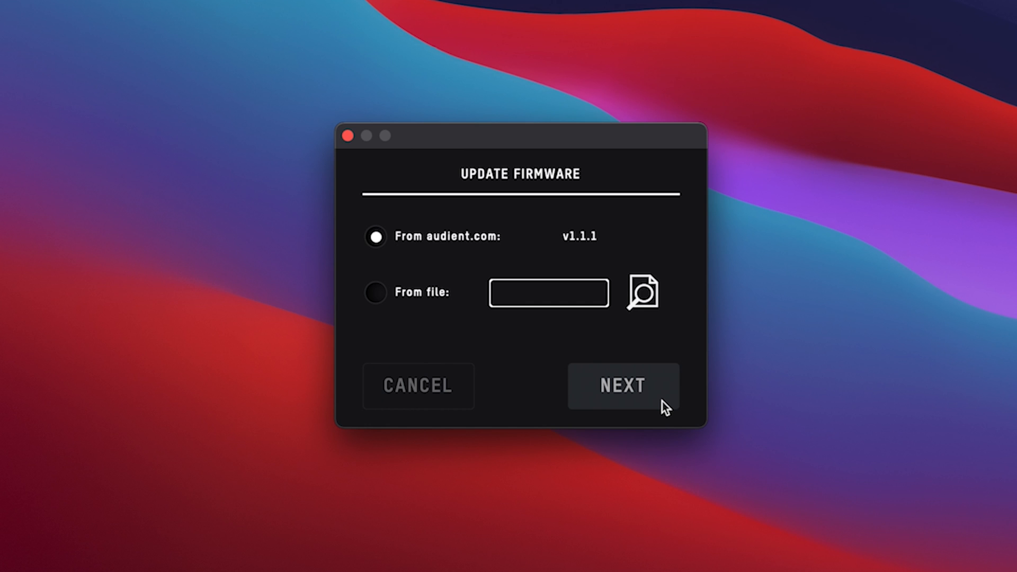
click(622, 385)
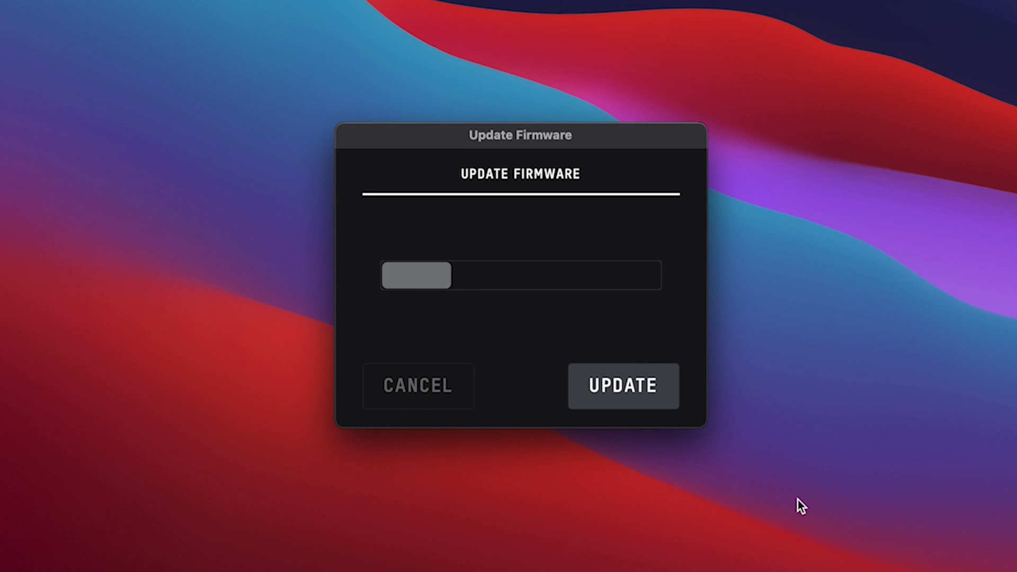